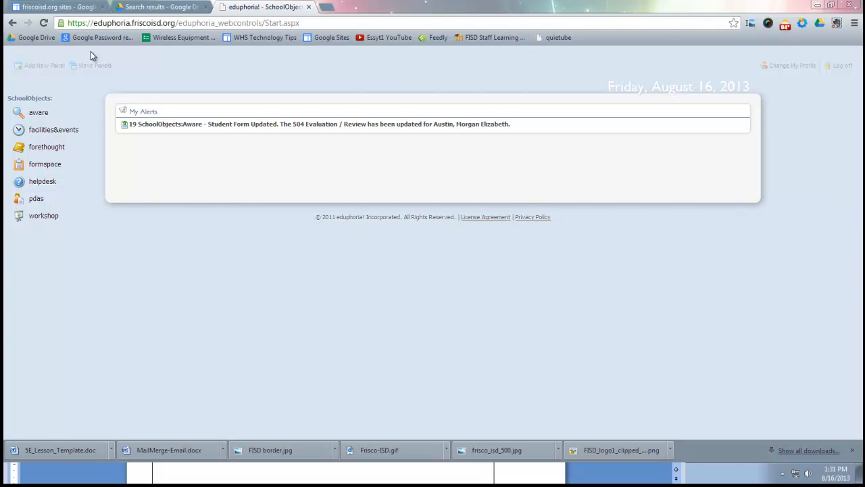
pyautogui.moveTo(46, 146)
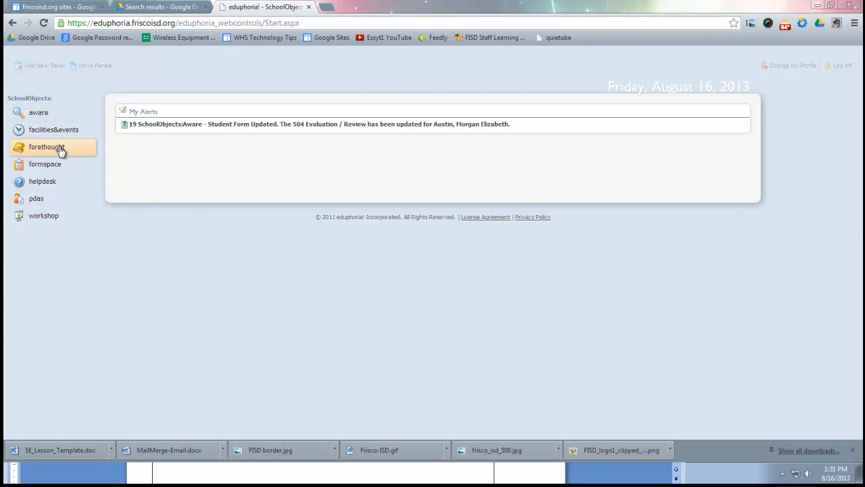
# Launch Forethought from the SchoolObjects list on the start page
pyautogui.click(46, 146)
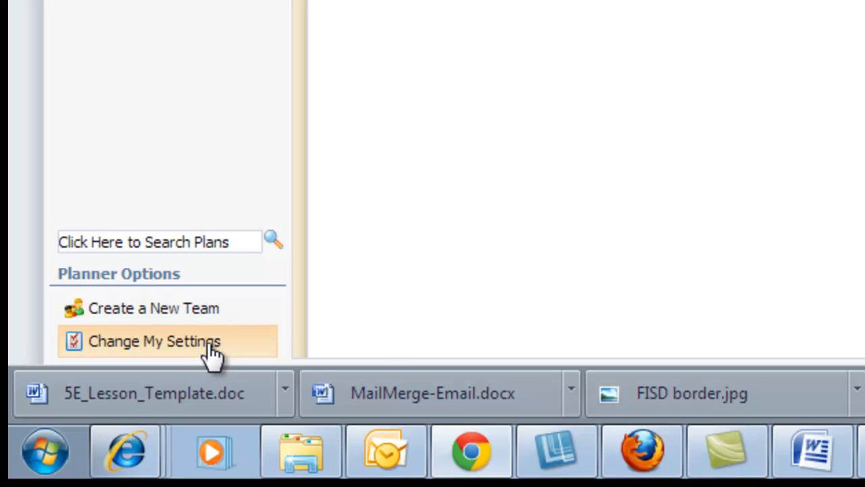
# Go to Change My Settings > My Schedules to reach the Change My Schedules page
pyautogui.click(154, 341)
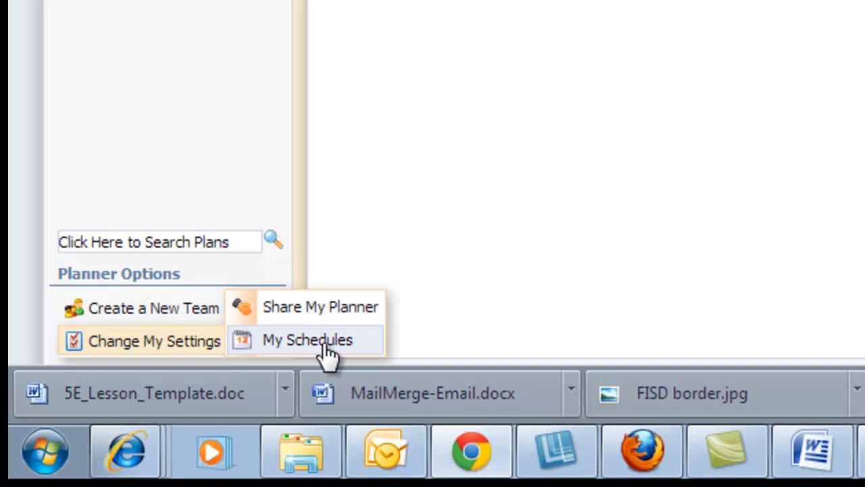
pyautogui.click(308, 339)
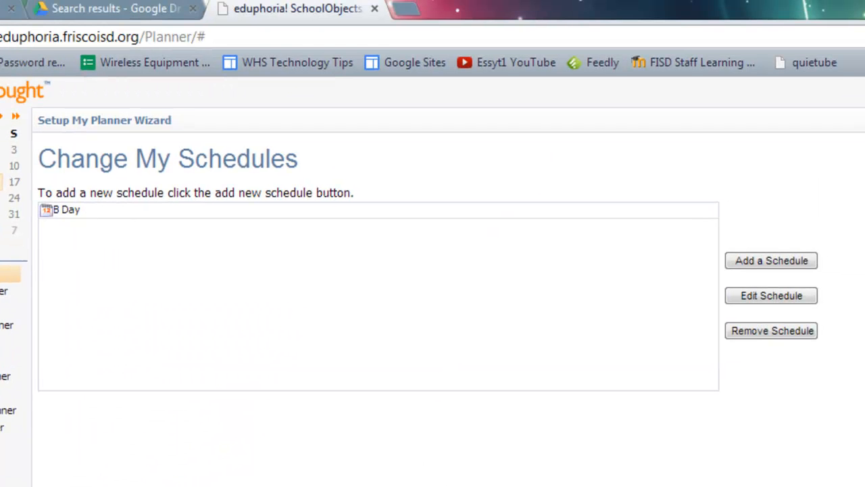
pyautogui.moveTo(338, 219)
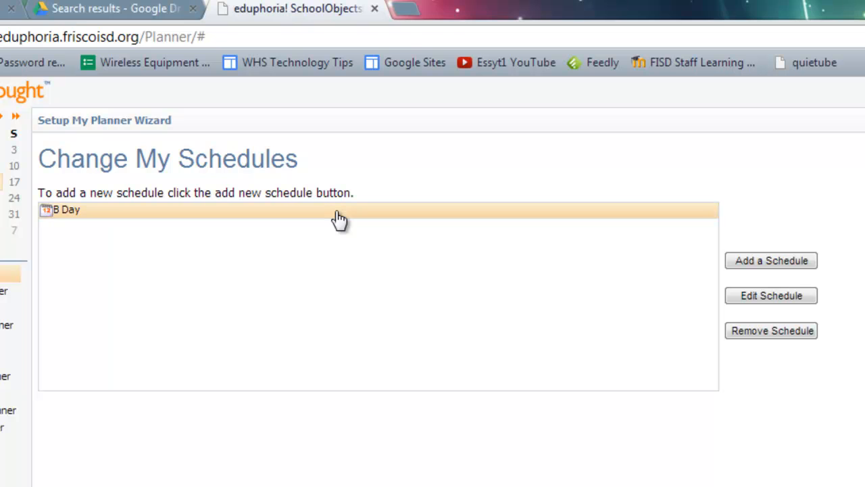
pyautogui.moveTo(520, 190)
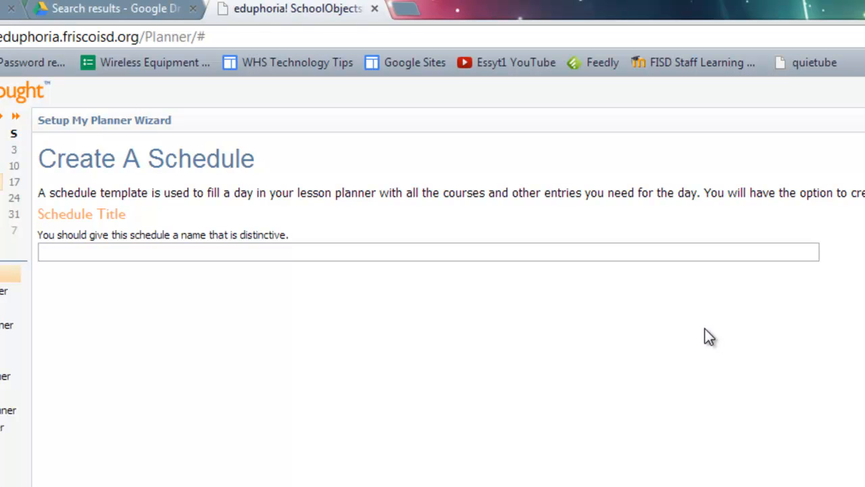
pyautogui.moveTo(303, 414)
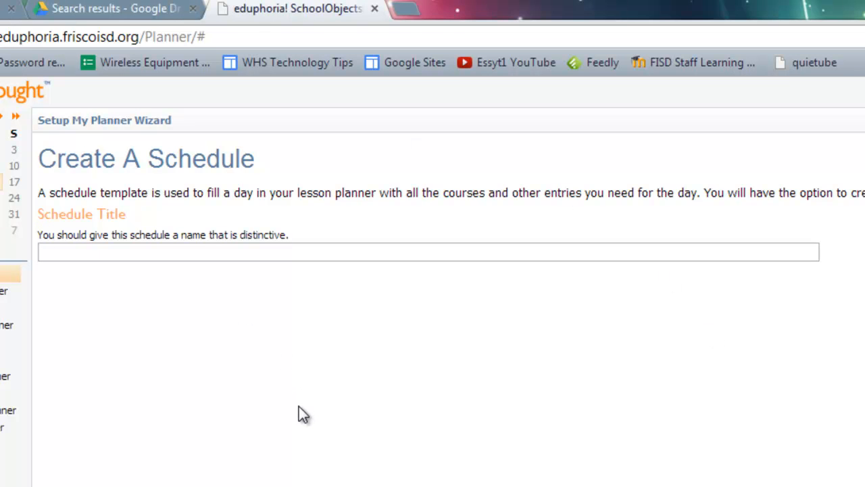
pyautogui.moveTo(214, 314)
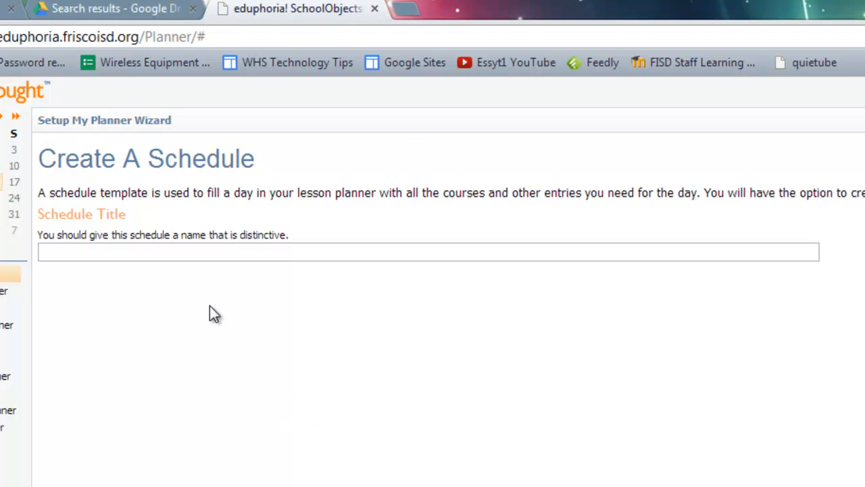
# Enter 'A day' as the new schedule's title
pyautogui.click(198, 253)
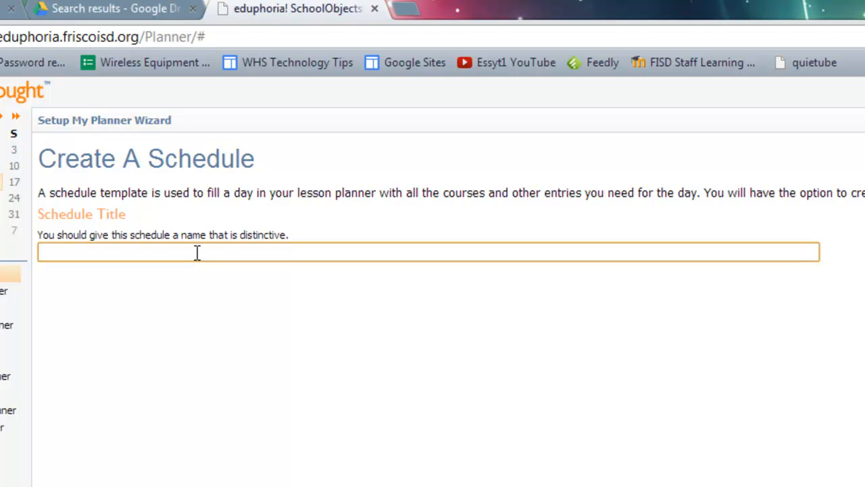
pyautogui.write('A day')
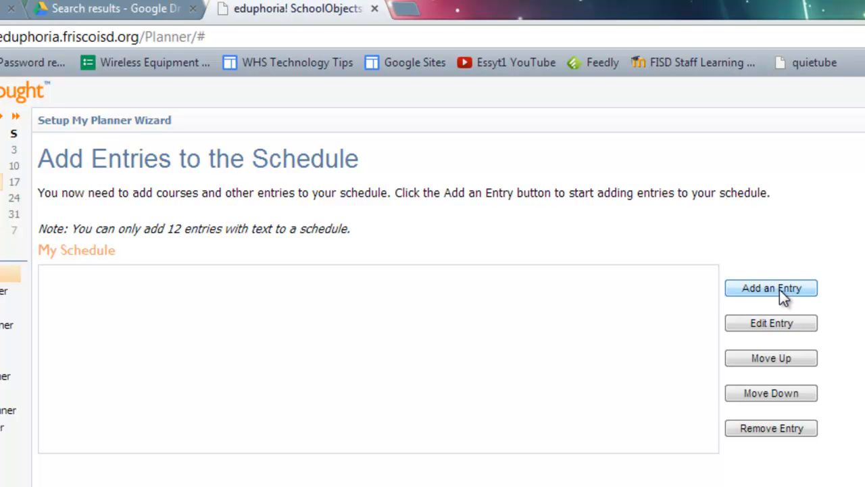
# Add an entry of type A Course with Learning Standards to the A day schedule
pyautogui.click(771, 288)
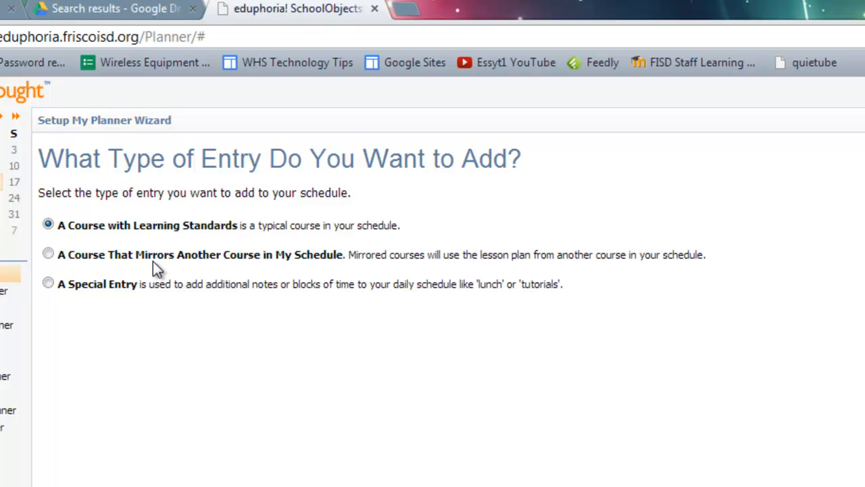
pyautogui.moveTo(131, 300)
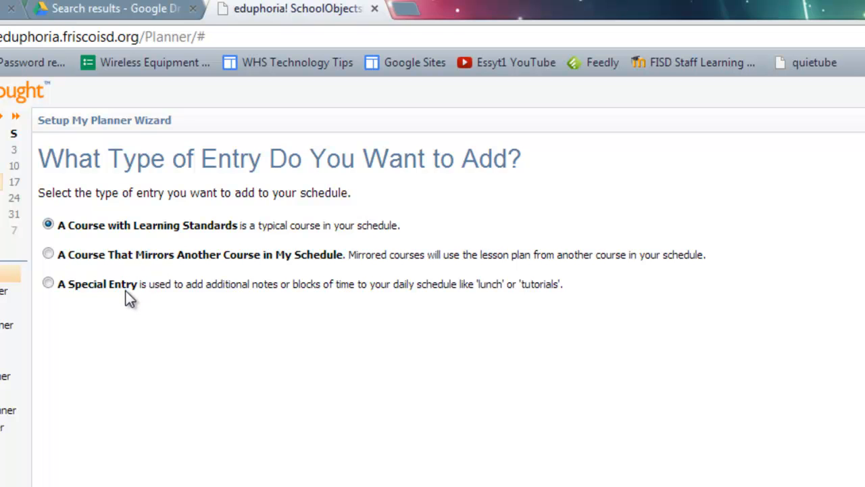
pyautogui.moveTo(146, 236)
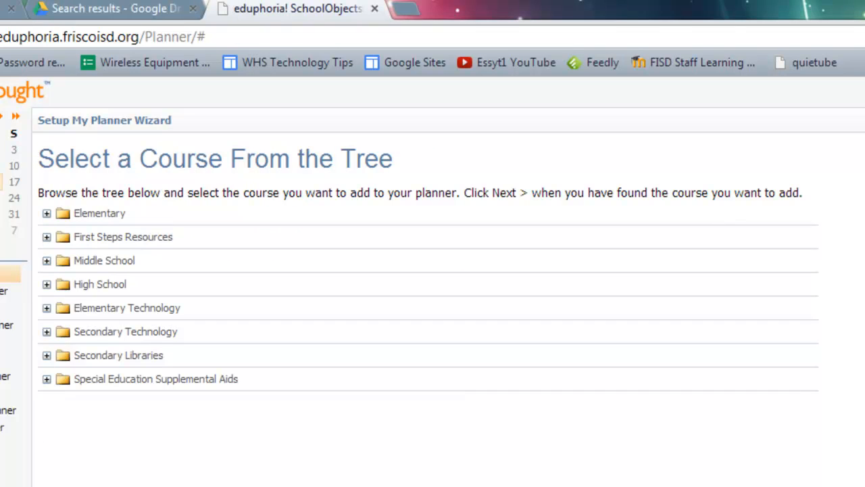
pyautogui.moveTo(269, 448)
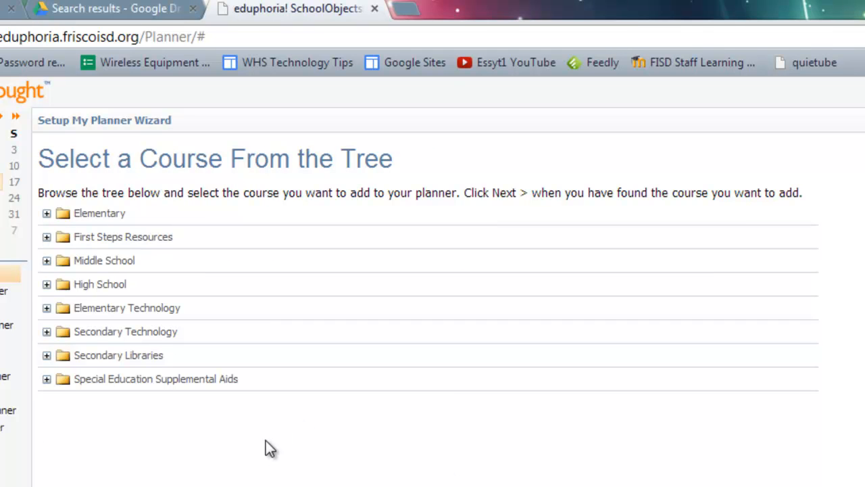
pyautogui.moveTo(47, 291)
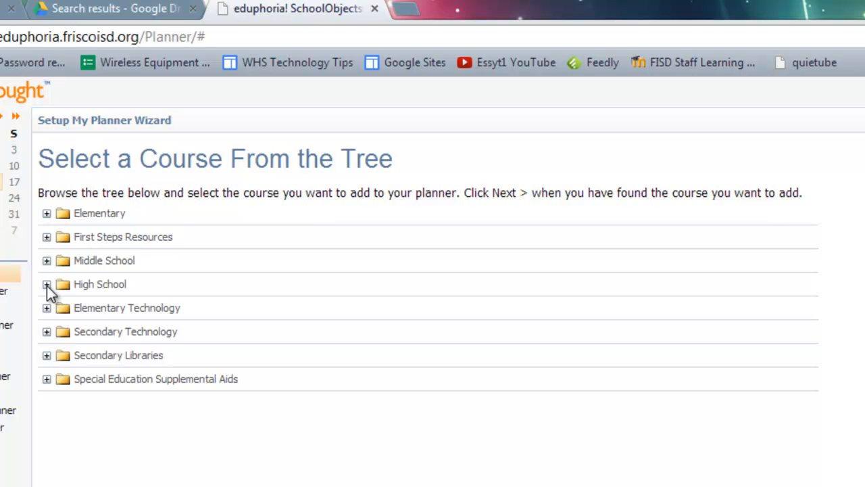
# Expand High School in the course tree and browse its subject folders toward Animation
pyautogui.click(46, 284)
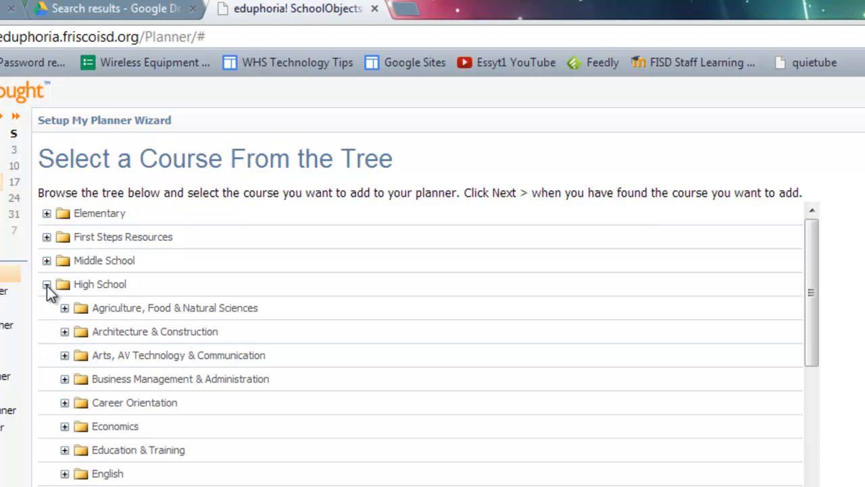
pyautogui.click(46, 284)
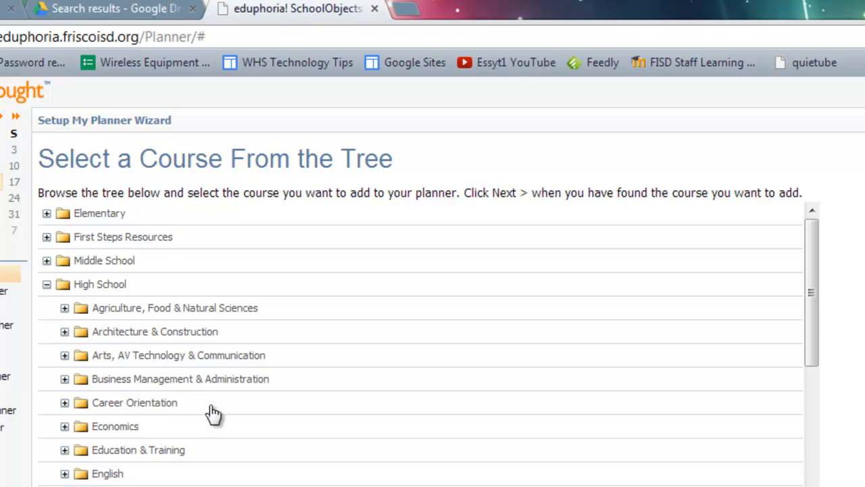
pyautogui.scroll(-3)
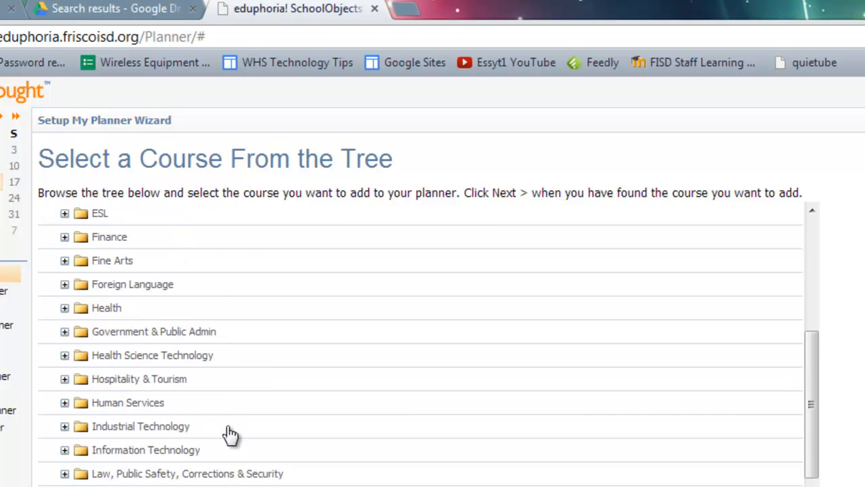
pyautogui.scroll(-3)
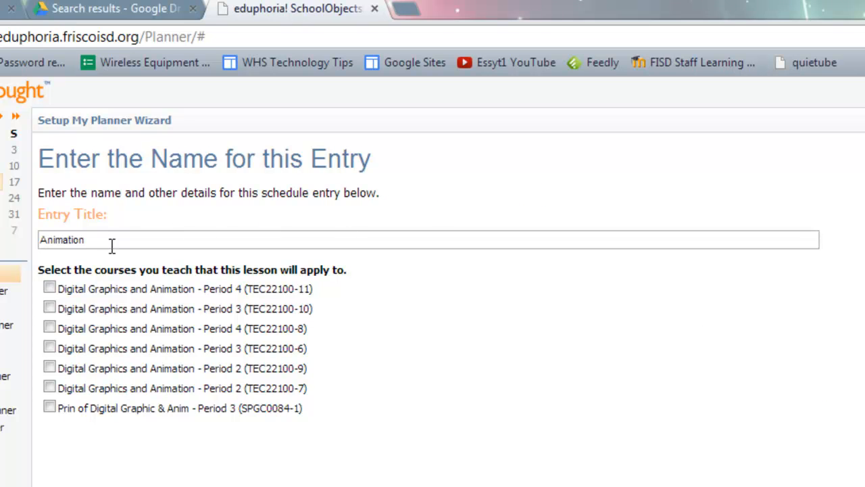
pyautogui.moveTo(114, 317)
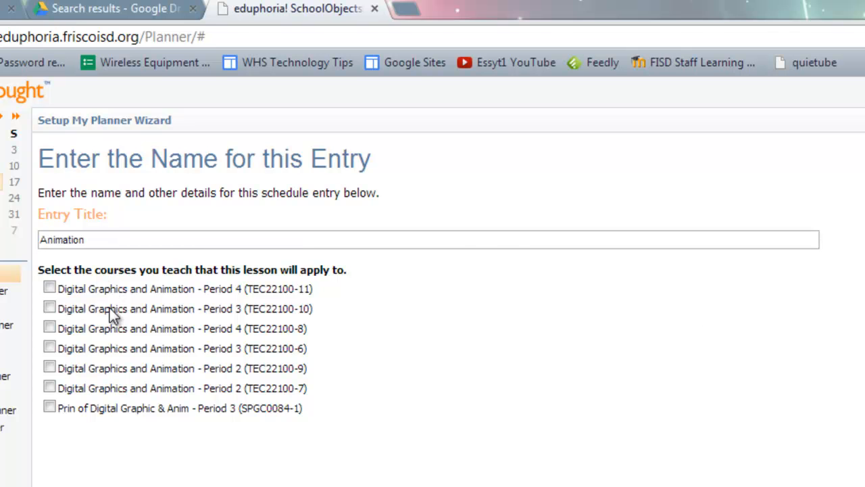
pyautogui.moveTo(364, 384)
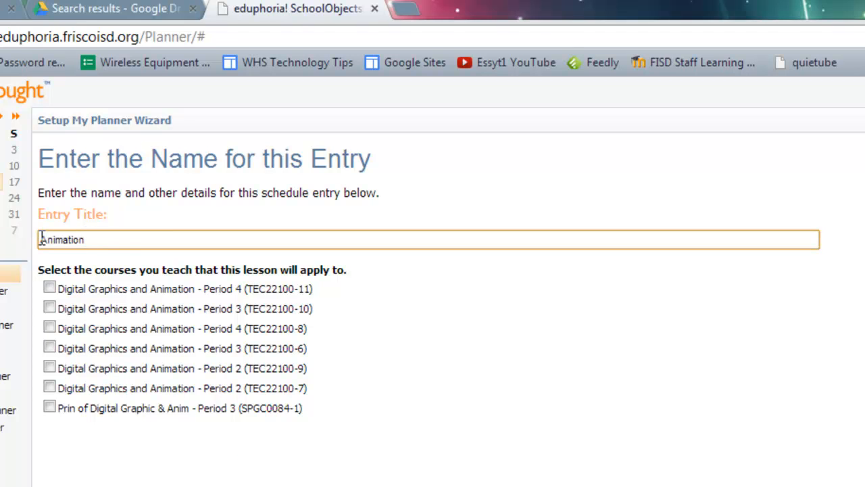
# Set the entry title to 'A day - Animation (2A, 3A, 4A)'
pyautogui.write('A')
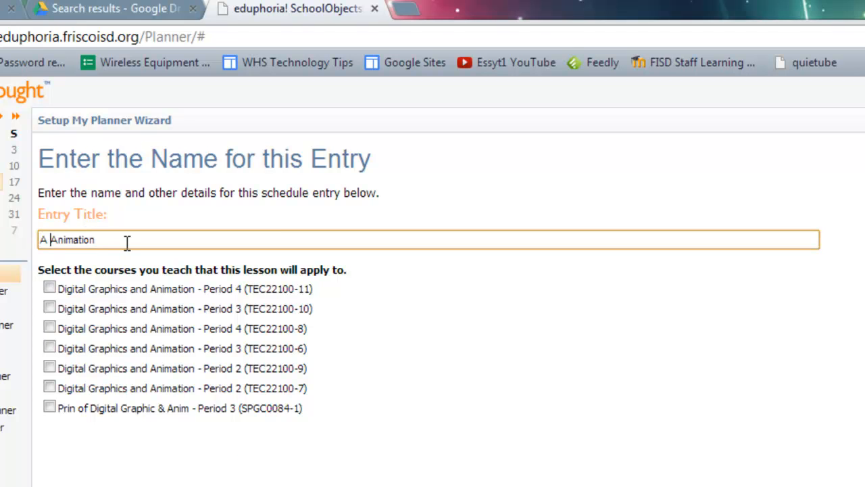
pyautogui.write('day -')
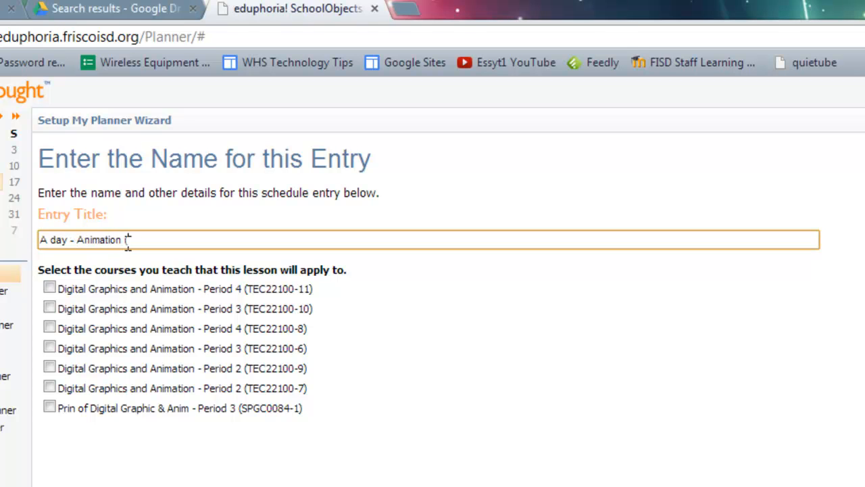
pyautogui.write('2A, 3A')
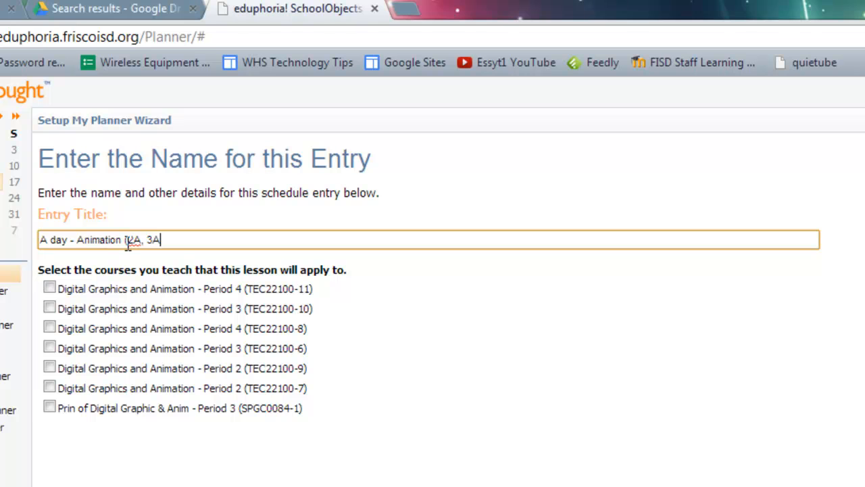
pyautogui.write(', 4A)')
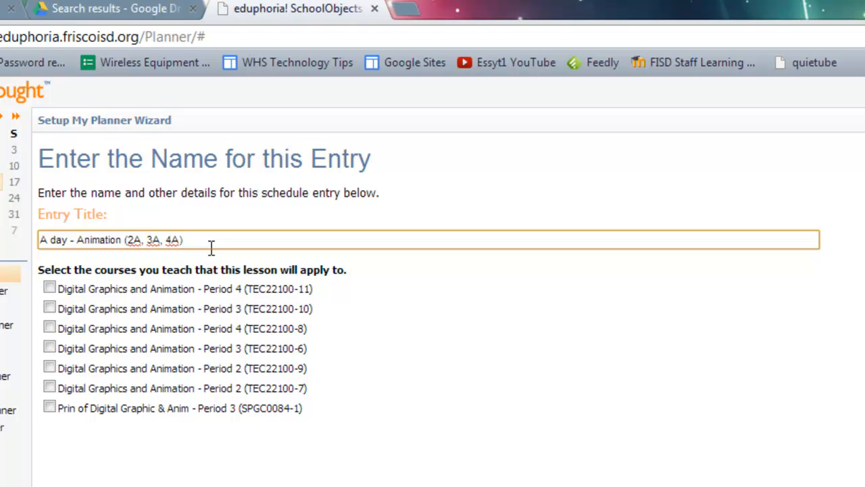
pyautogui.moveTo(65, 306)
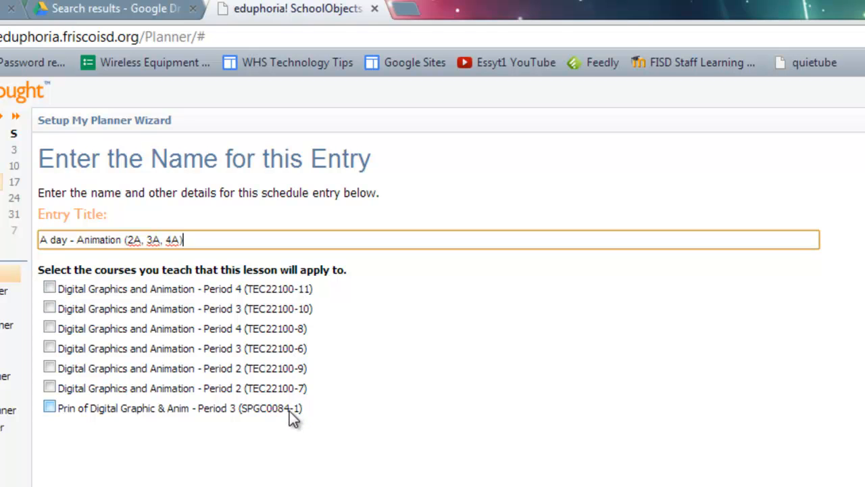
pyautogui.click(49, 408)
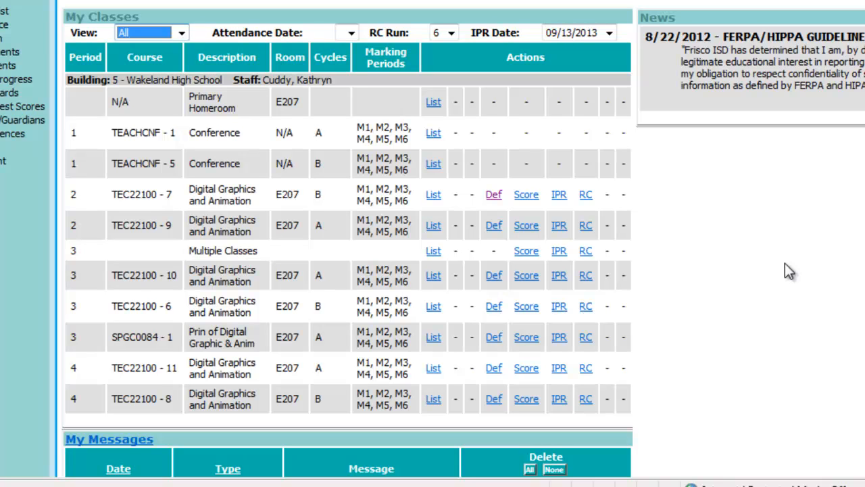
pyautogui.moveTo(319, 236)
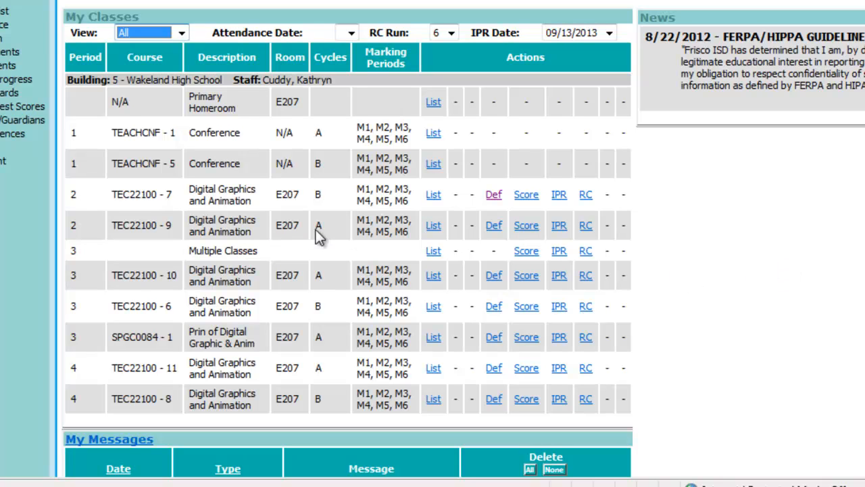
pyautogui.moveTo(162, 243)
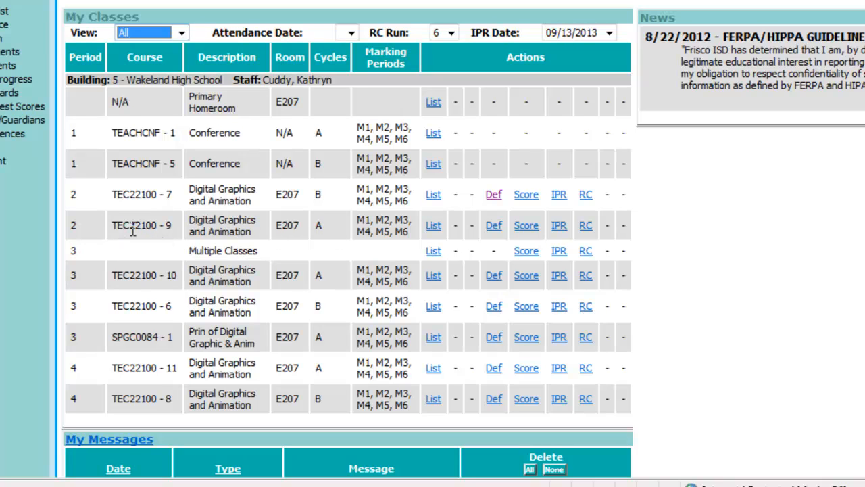
pyautogui.moveTo(168, 230)
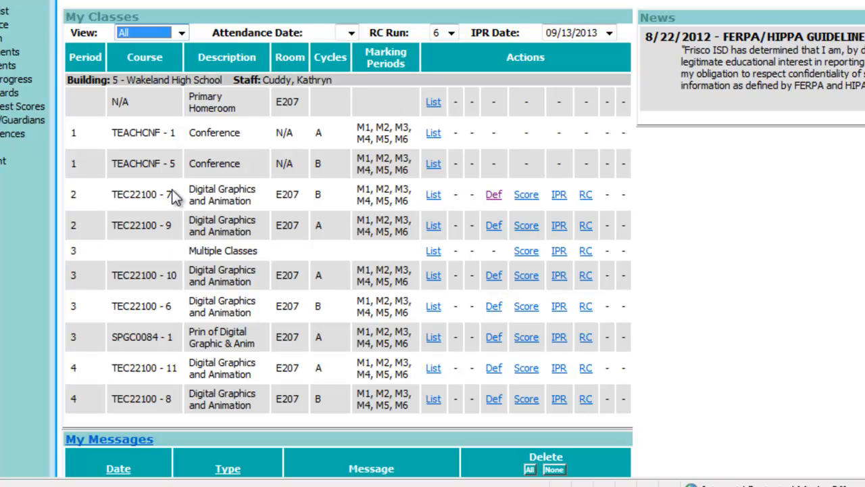
pyautogui.moveTo(175, 196)
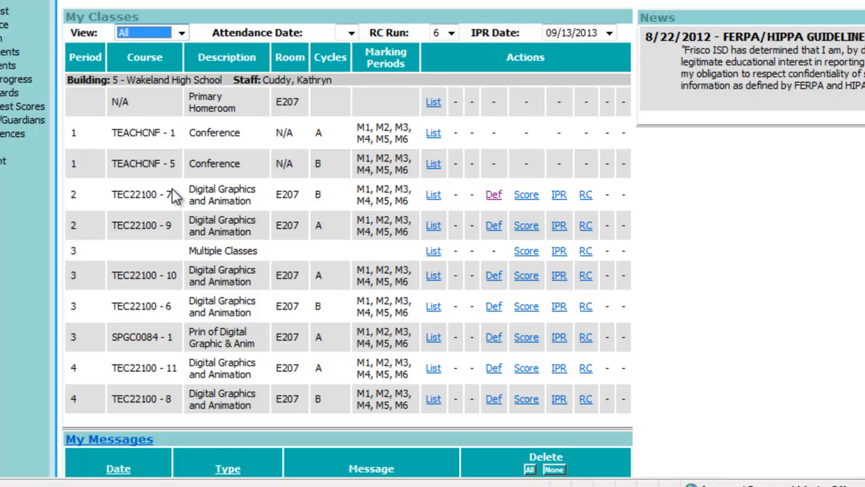
pyautogui.moveTo(175, 197)
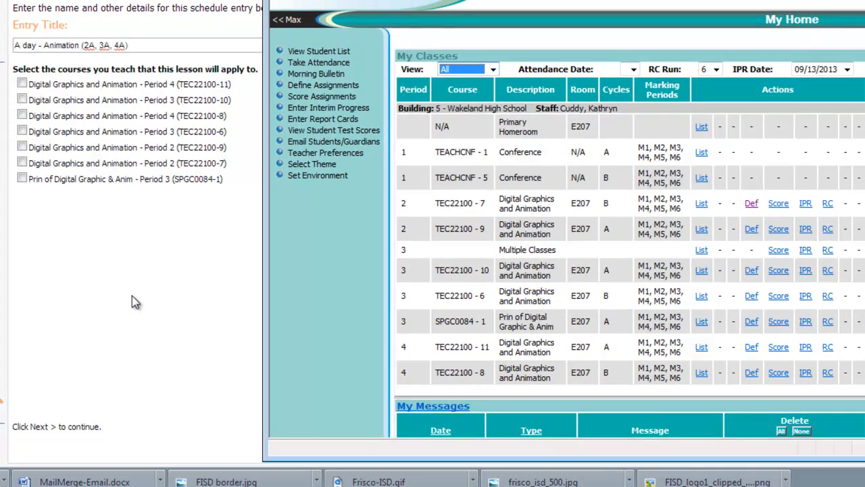
pyautogui.moveTo(73, 162)
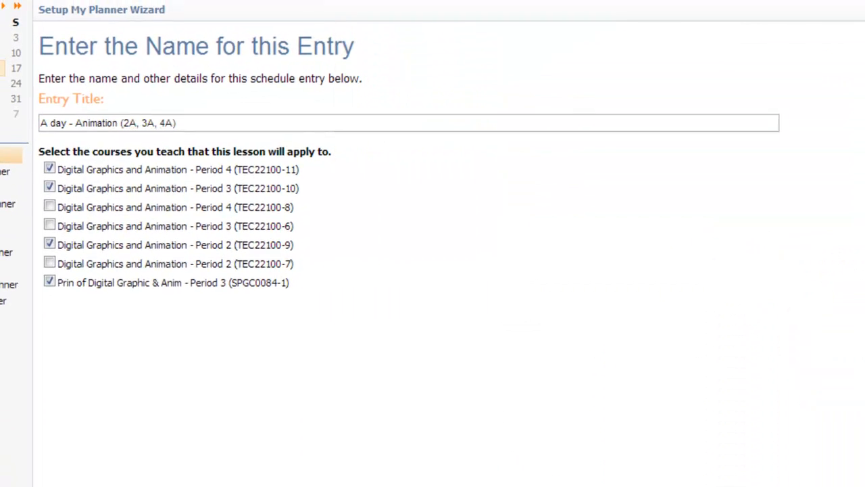
pyautogui.moveTo(624, 209)
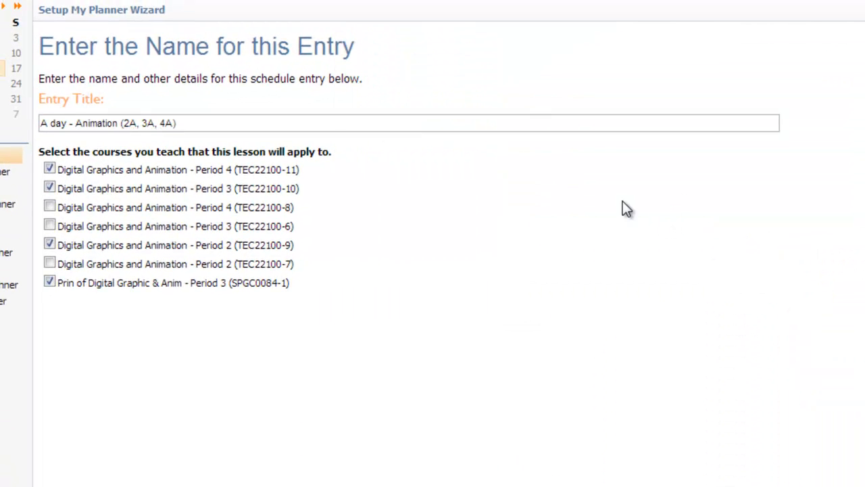
pyautogui.moveTo(595, 196)
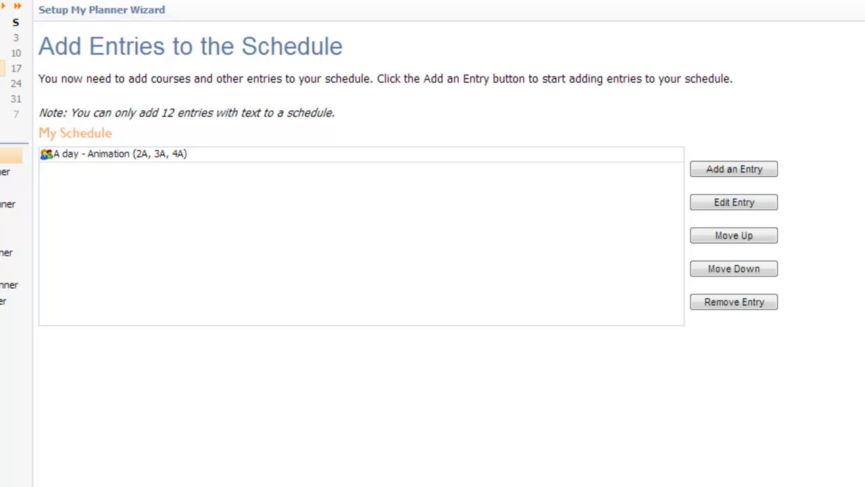
pyautogui.moveTo(219, 162)
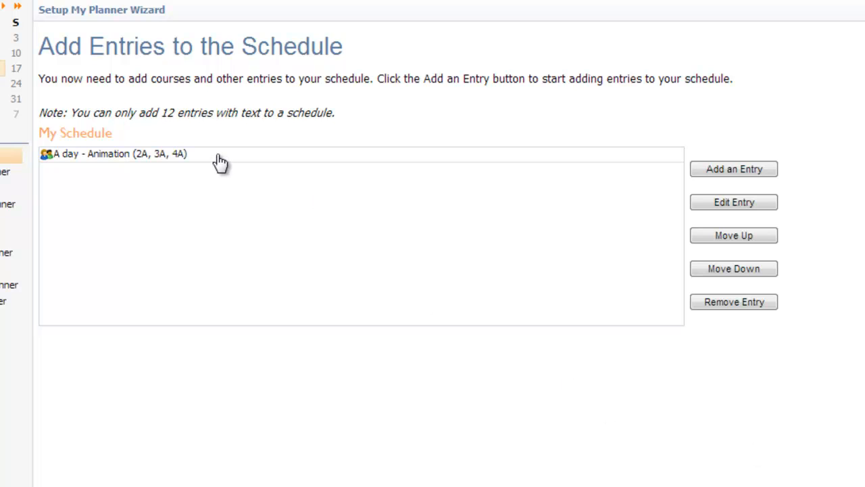
pyautogui.moveTo(235, 160)
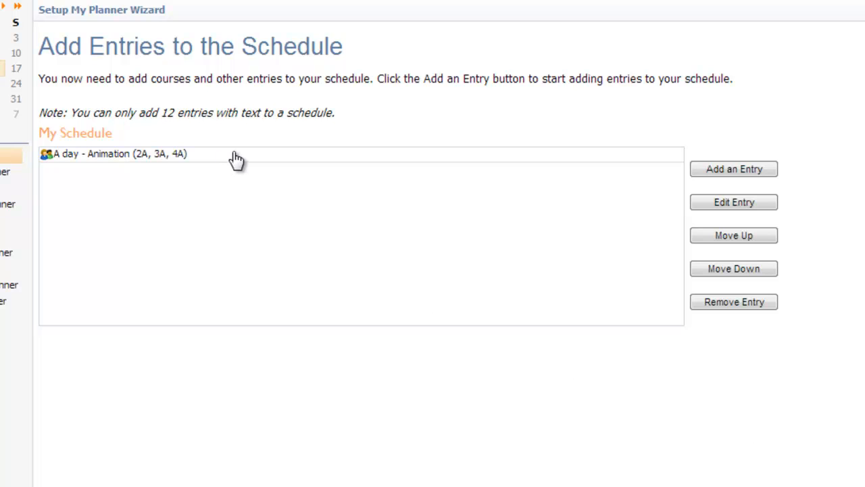
pyautogui.moveTo(706, 171)
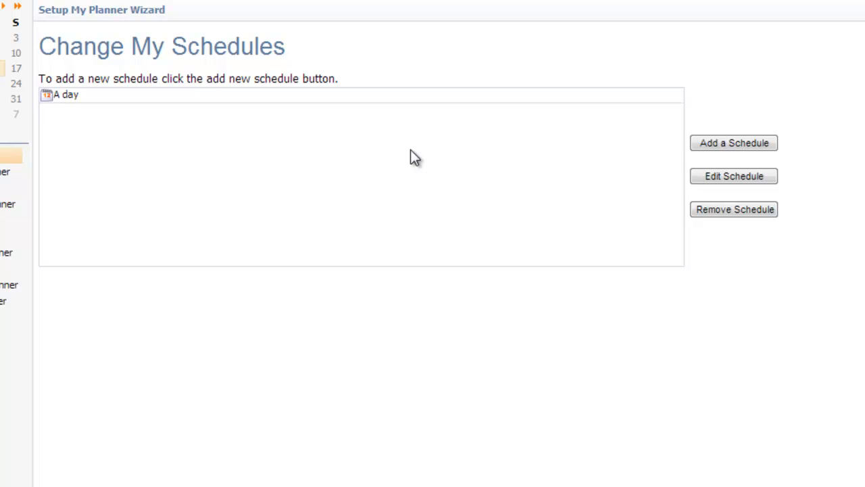
pyautogui.moveTo(476, 114)
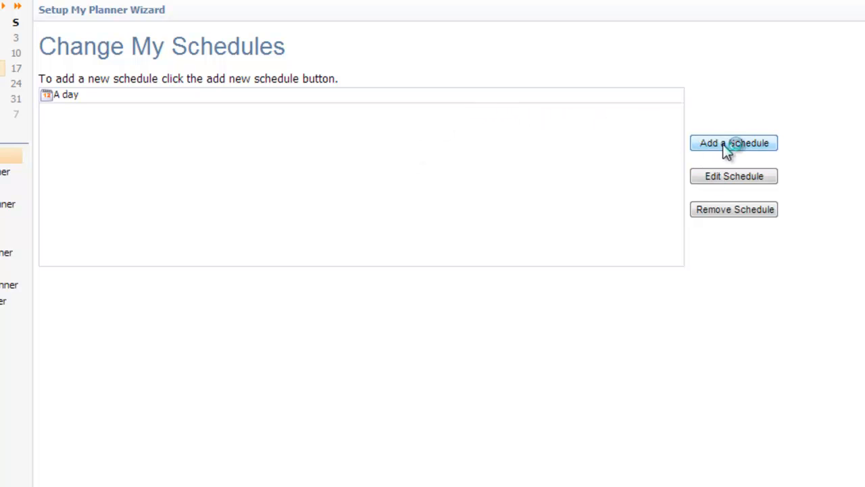
# Create a schedule titled 'B day' and add a course-with-standards entry to it
pyautogui.click(733, 144)
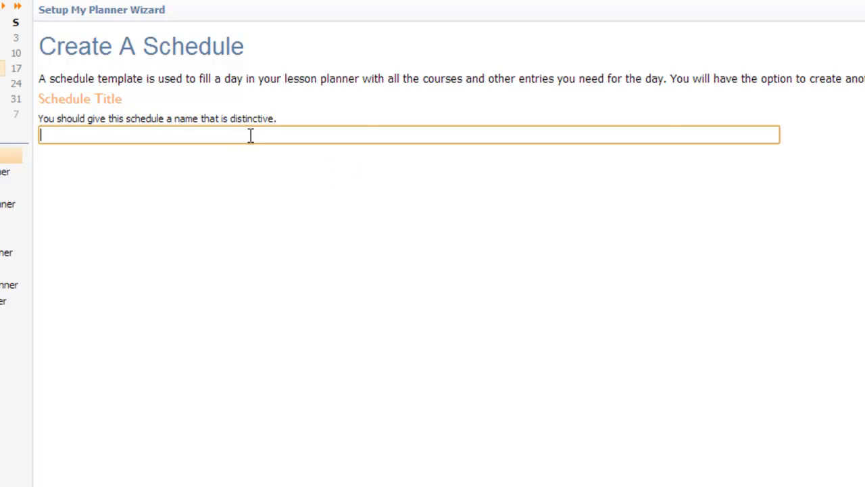
pyautogui.write('B day')
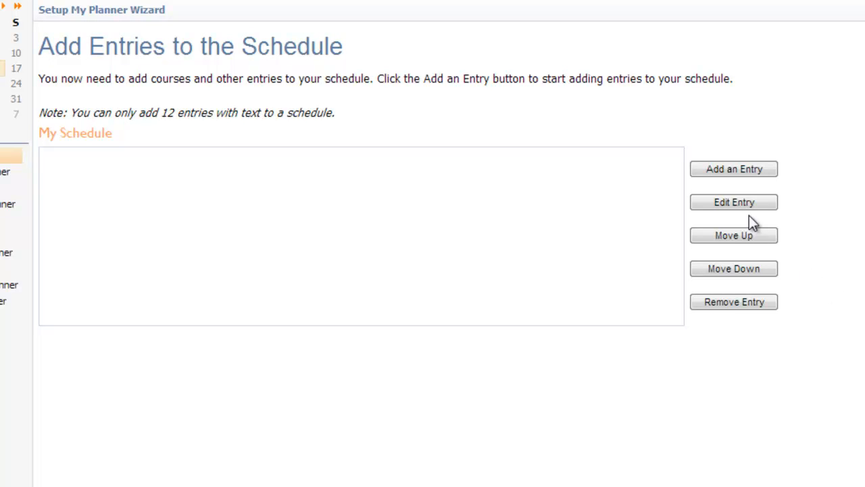
pyautogui.click(733, 168)
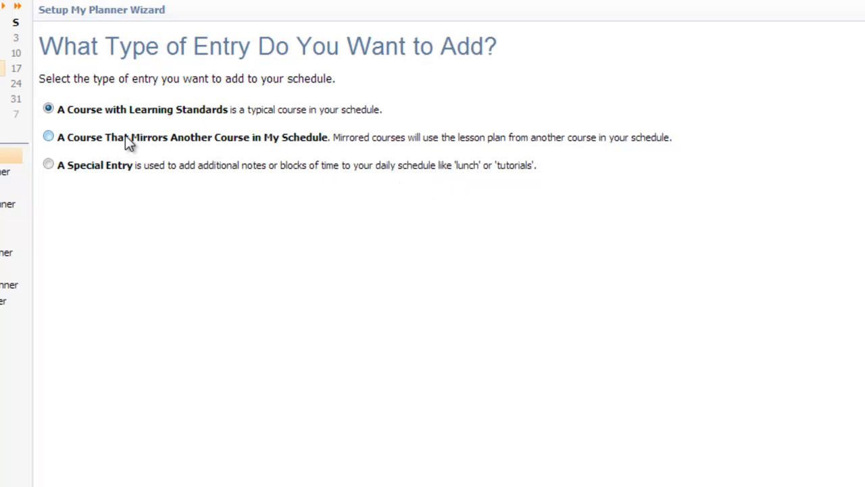
pyautogui.moveTo(149, 146)
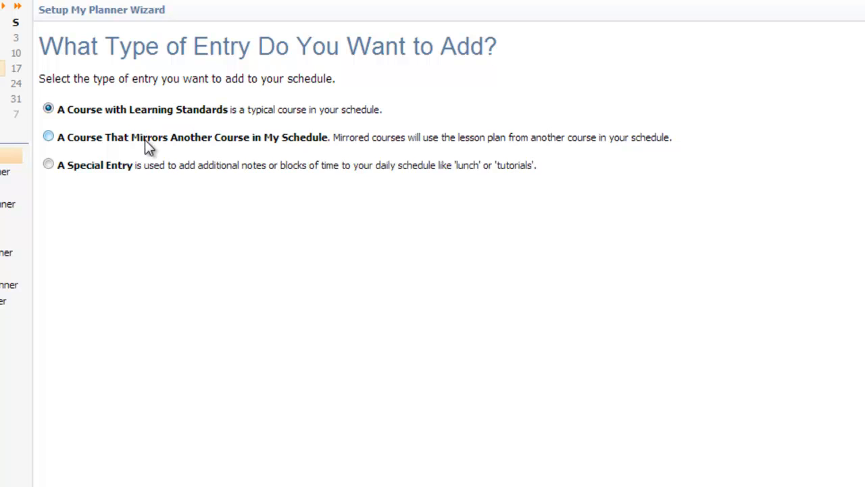
pyautogui.moveTo(143, 146)
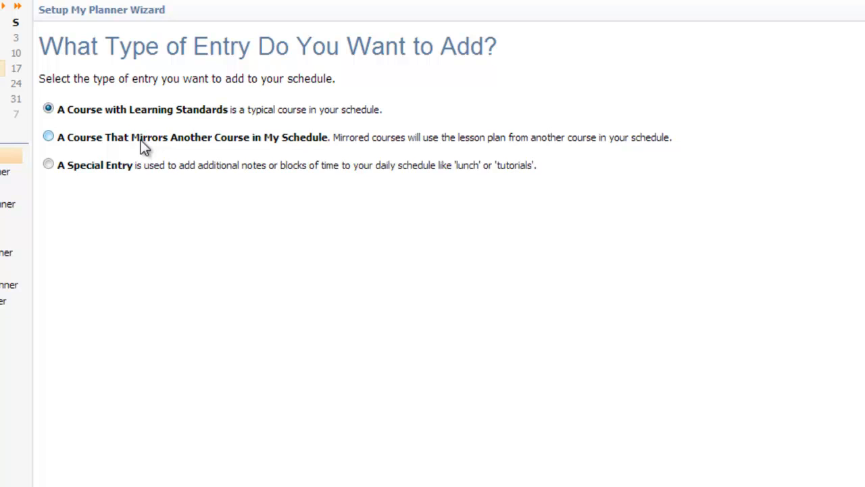
# Retitle the B day Animation entry with period codes (2B, 3B, 4B)
pyautogui.click(49, 135)
pyautogui.write('B day - Animation (2A, 3A, 4A)')
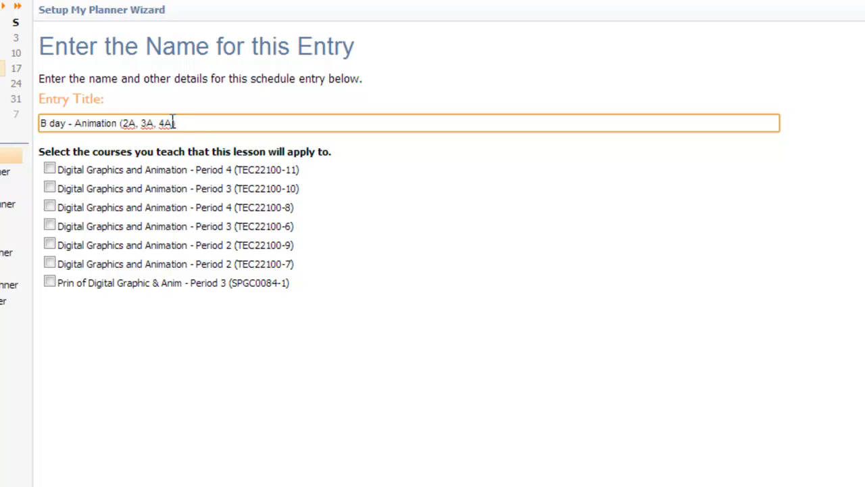
pyautogui.moveTo(174, 123); pyautogui.dragTo(122, 123)
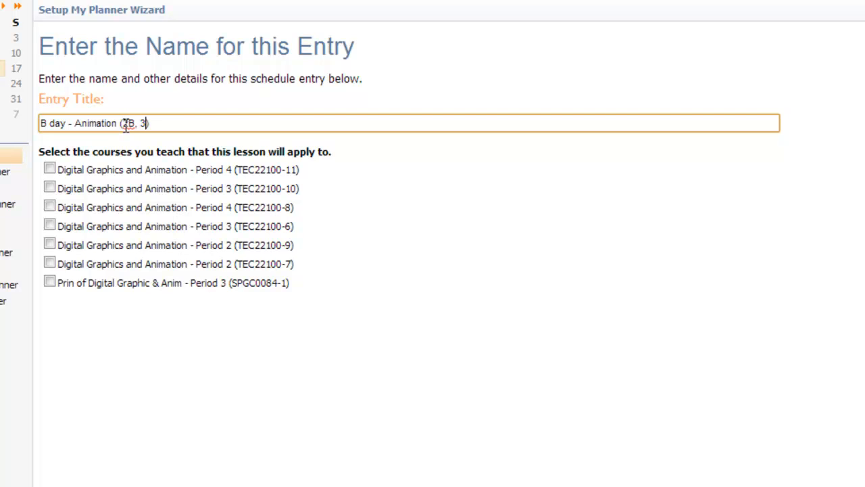
pyautogui.write('B, 4B')
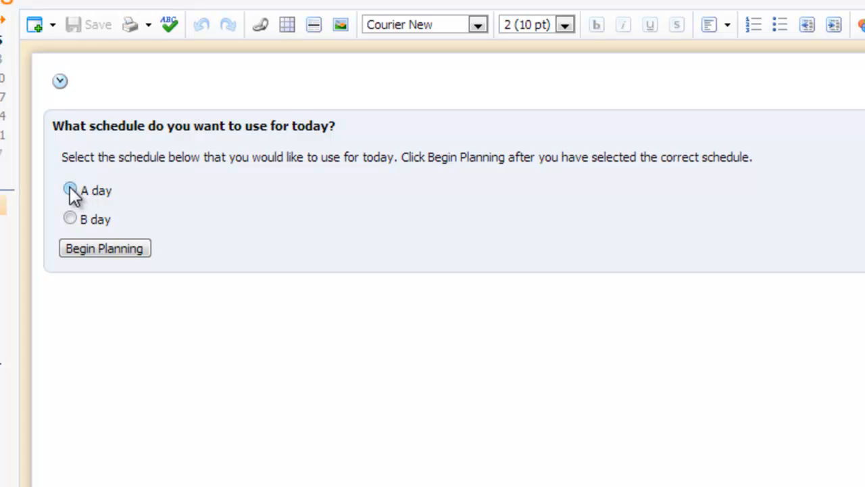
pyautogui.click(70, 189)
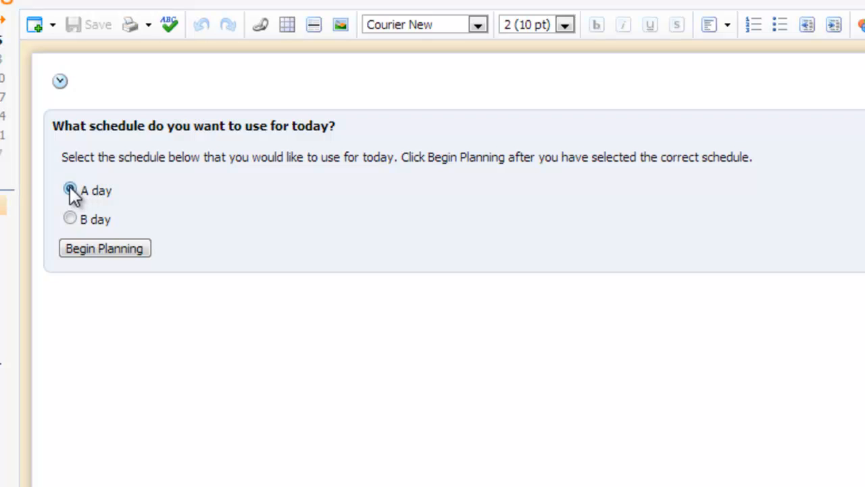
pyautogui.click(104, 249)
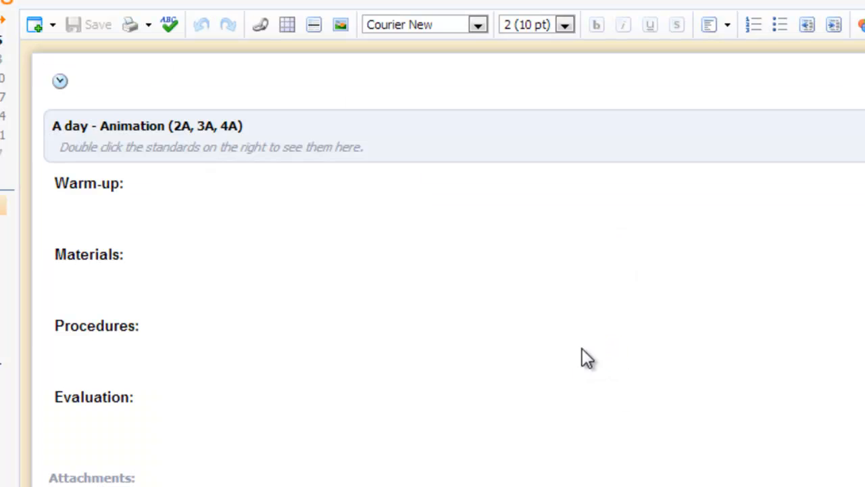
pyautogui.moveTo(571, 376)
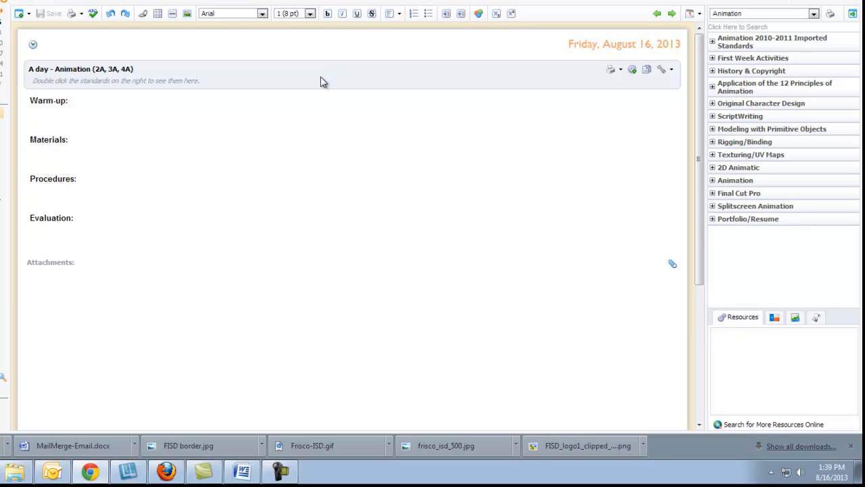
pyautogui.moveTo(640, 94)
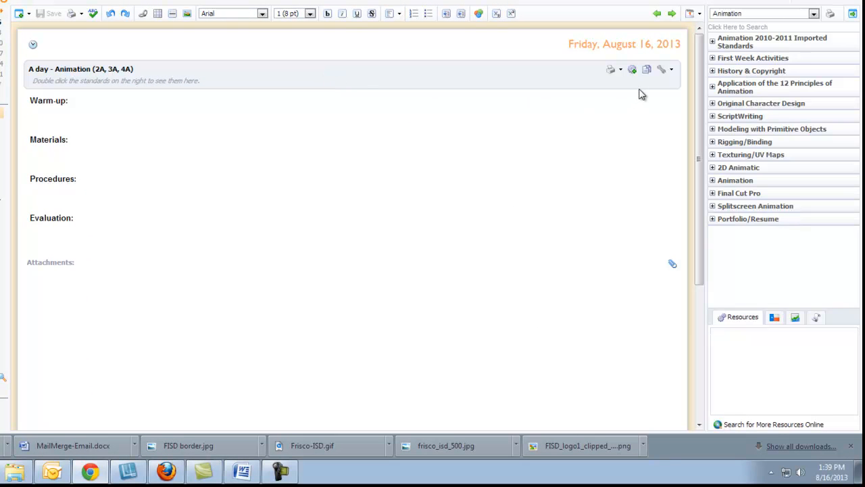
pyautogui.moveTo(641, 89)
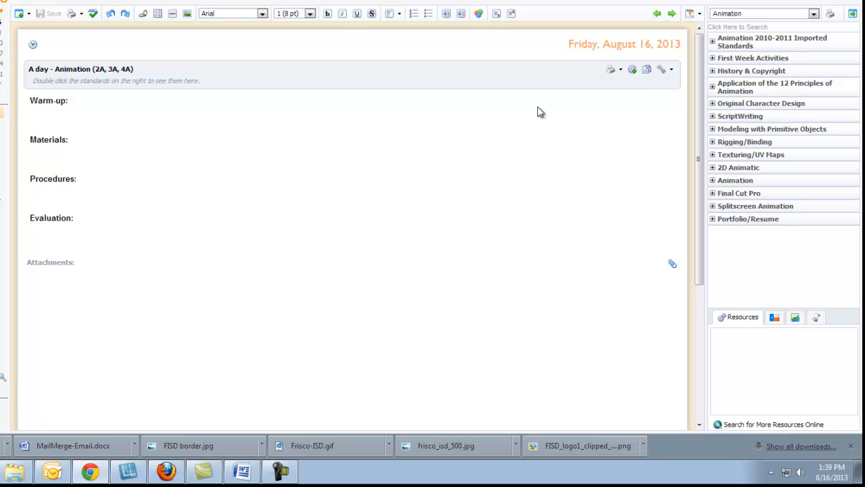
pyautogui.click(327, 14)
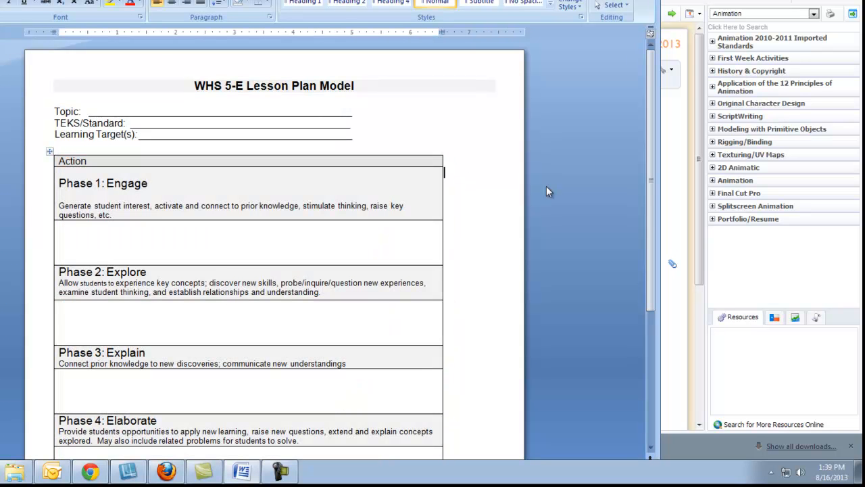
pyautogui.moveTo(565, 245)
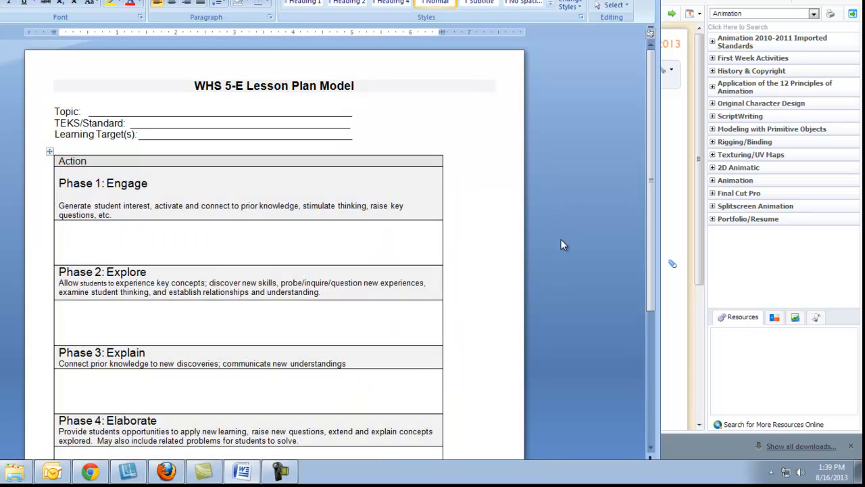
# Select and copy the whole WHS 5-E Lesson Plan Model document in Word
pyautogui.press('ctrl+a')
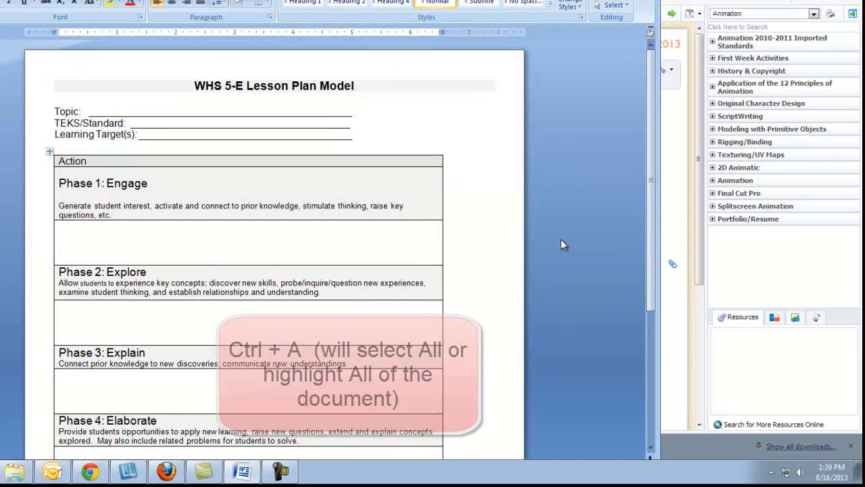
pyautogui.press('ctrl+a')
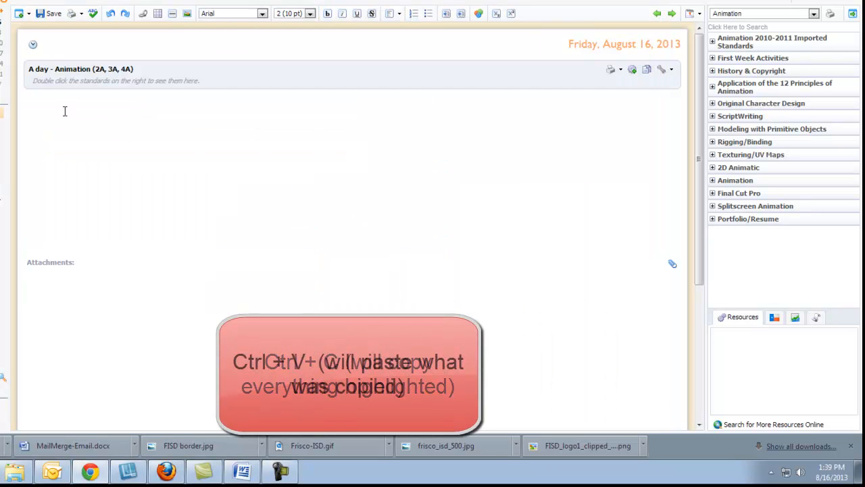
# Paste the 5-E Lesson Plan Model template into the A day Animation entry body
pyautogui.press('ctrl+v')
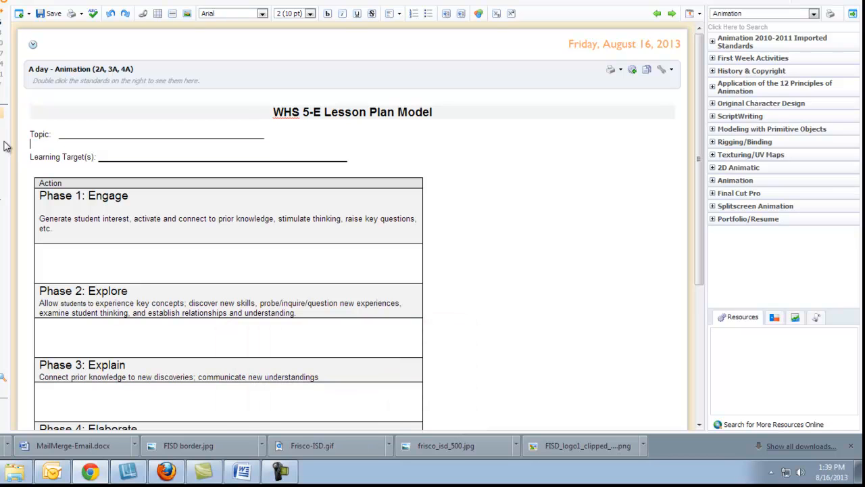
pyautogui.moveTo(564, 313)
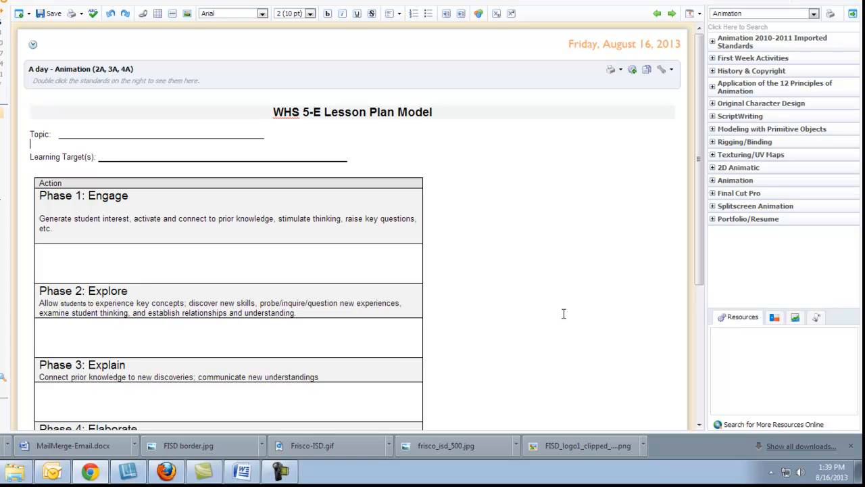
pyautogui.scroll(-3)
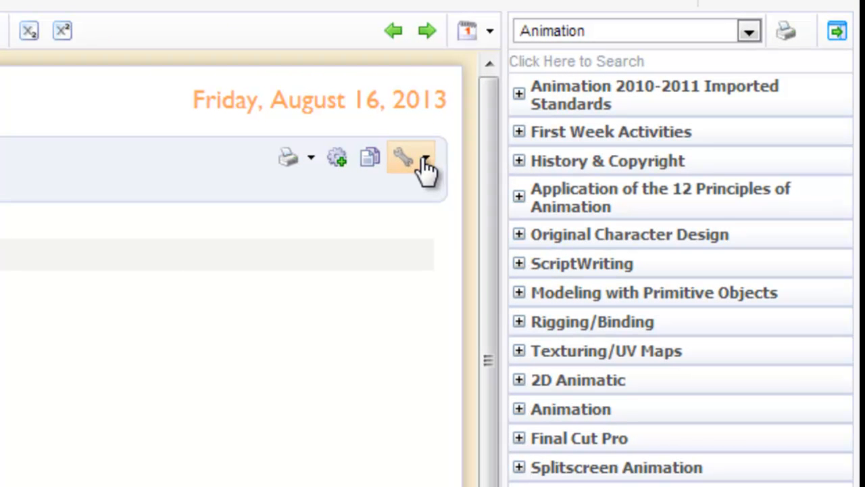
# Set the pasted template as the A day entry's default text and save the plan
pyautogui.click(411, 157)
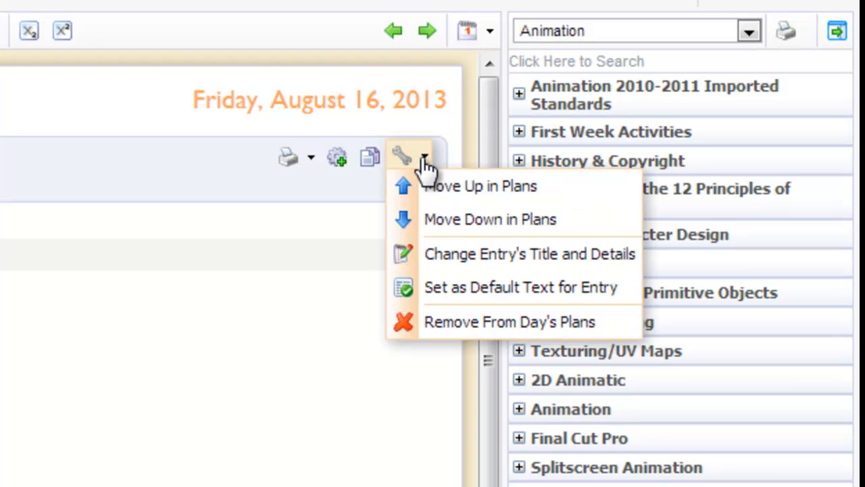
pyautogui.moveTo(460, 298)
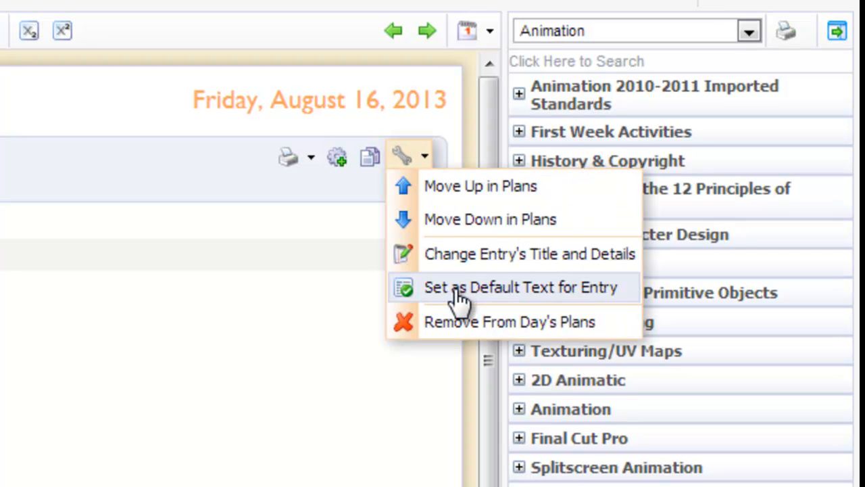
pyautogui.click(519, 287)
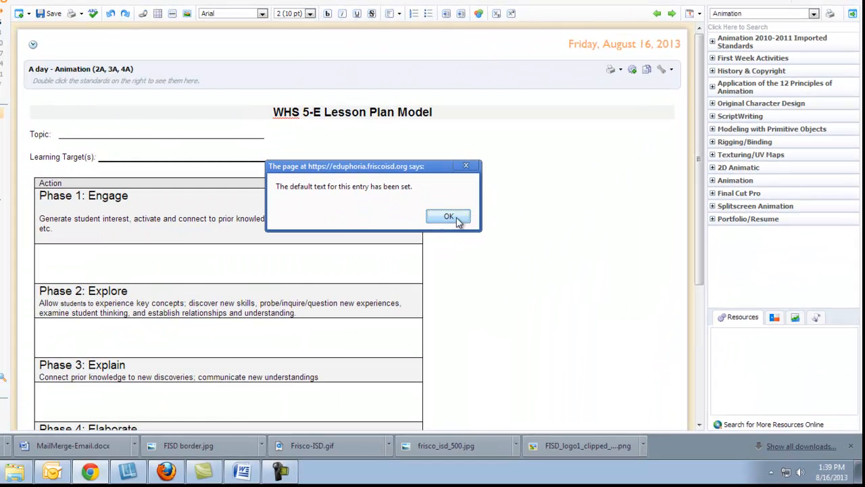
pyautogui.click(449, 216)
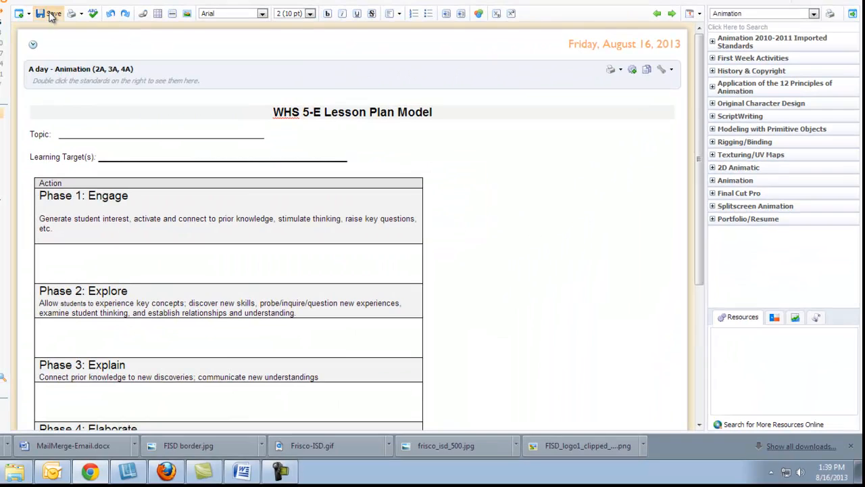
pyautogui.click(51, 13)
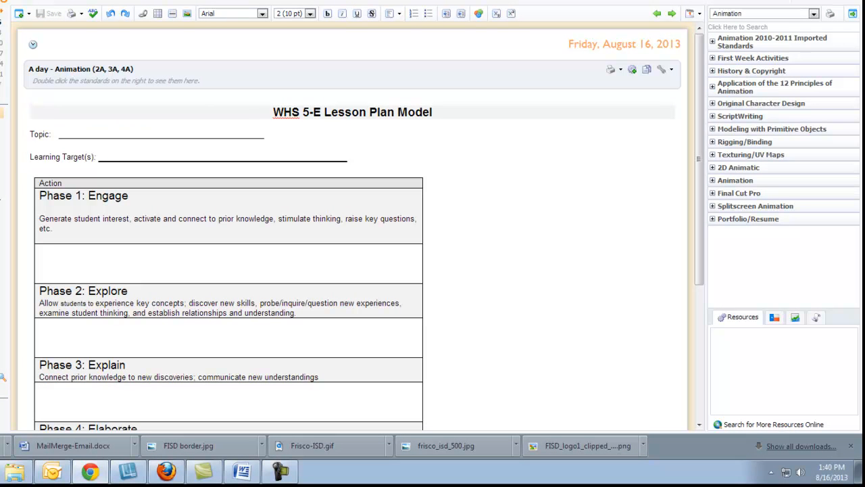
pyautogui.moveTo(441, 160)
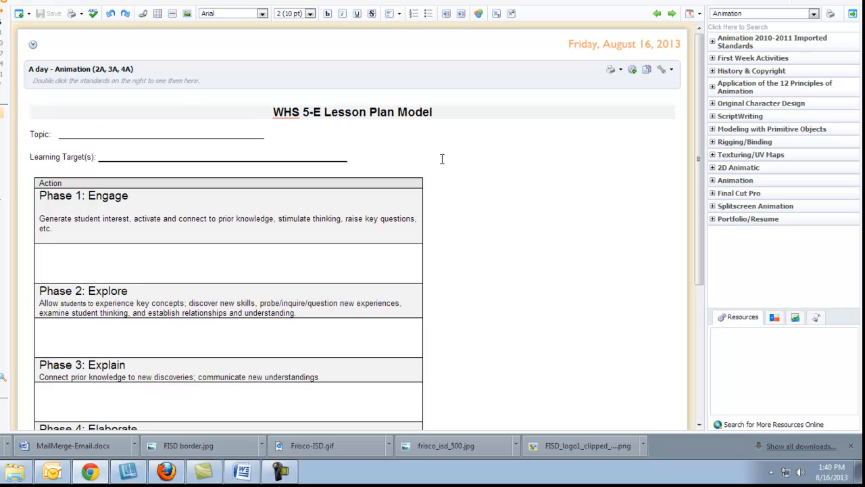
pyautogui.moveTo(433, 196)
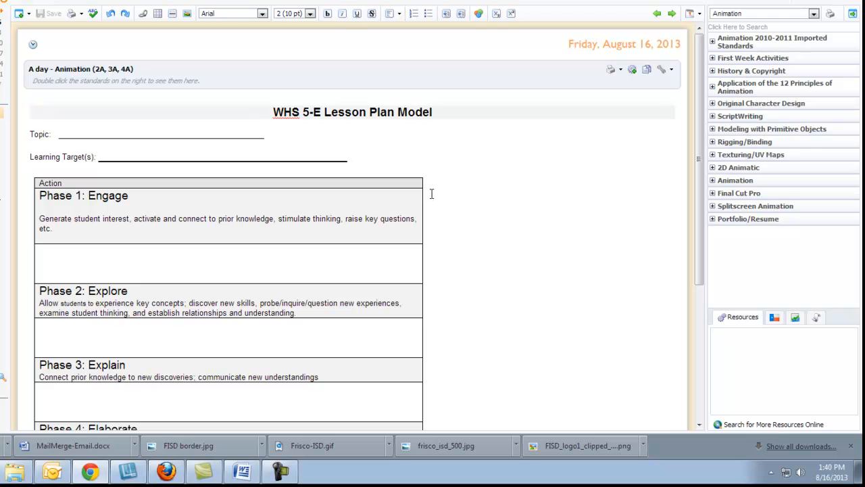
# Reach the Share My Planner page via Change My Settings, showing the five teachers sharing the plans
pyautogui.scroll(-3)
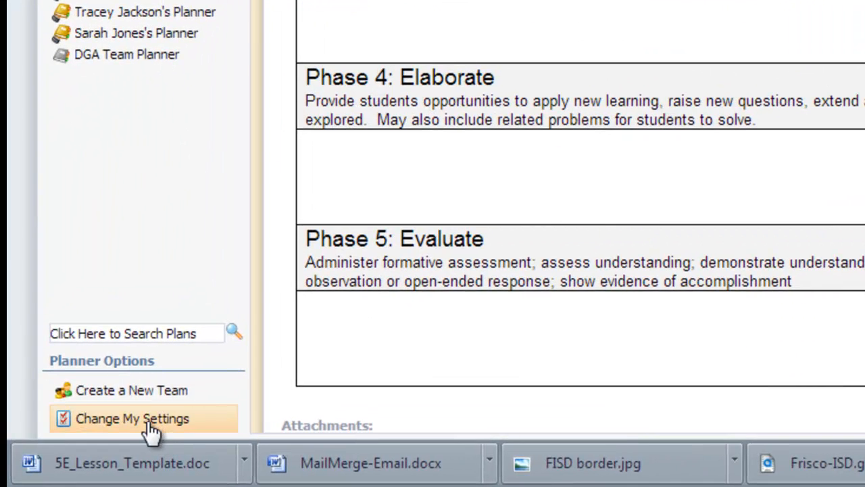
pyautogui.click(132, 418)
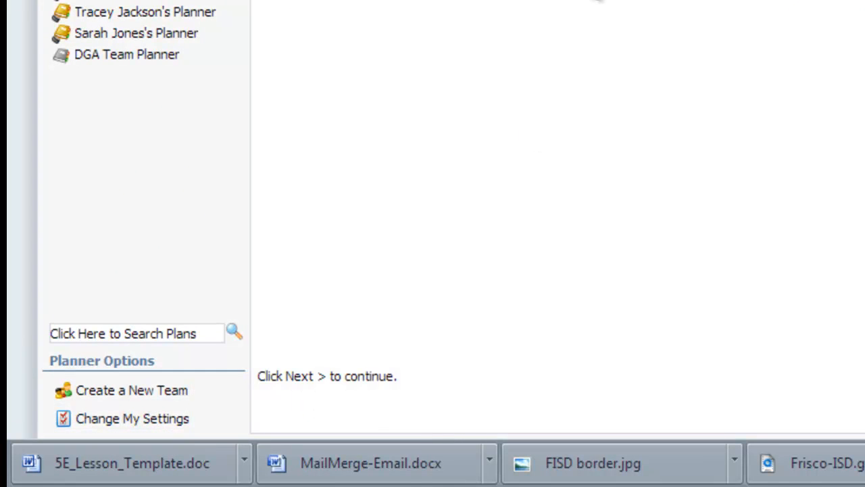
pyautogui.click(58, 98)
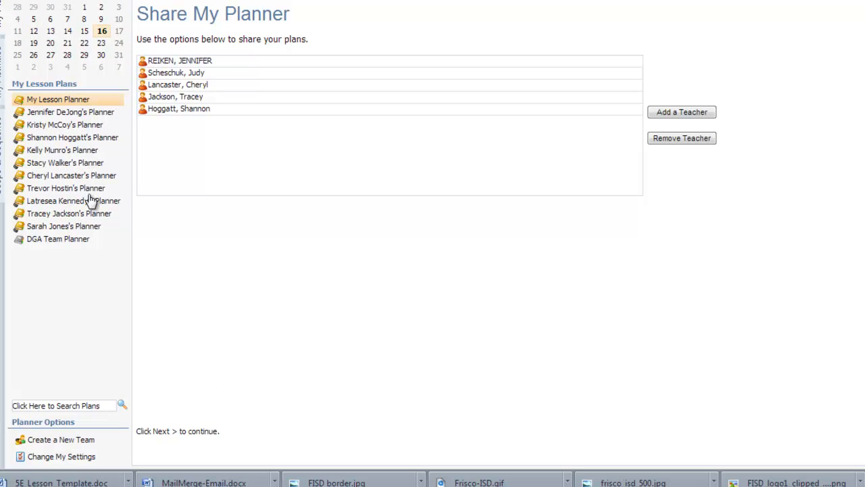
pyautogui.moveTo(92, 249)
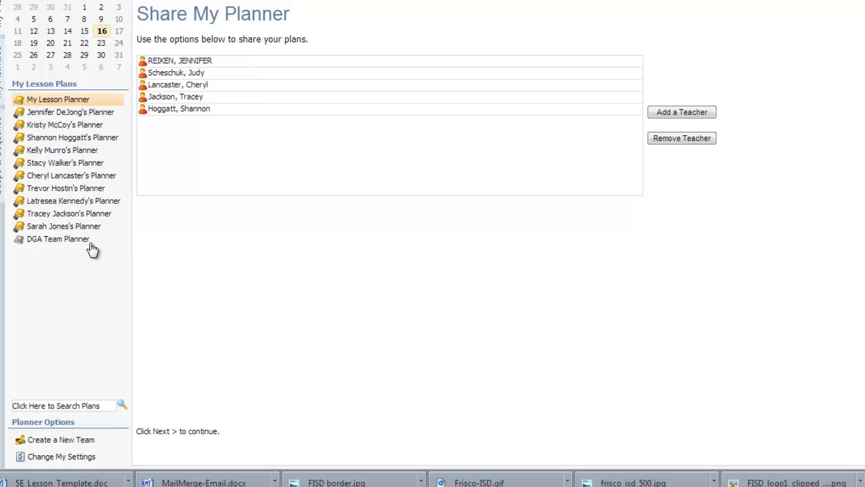
pyautogui.moveTo(196, 119)
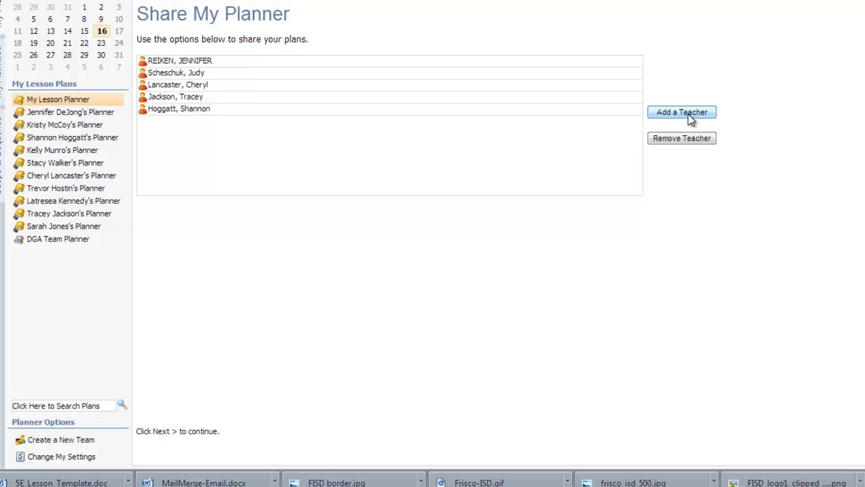
pyautogui.click(682, 111)
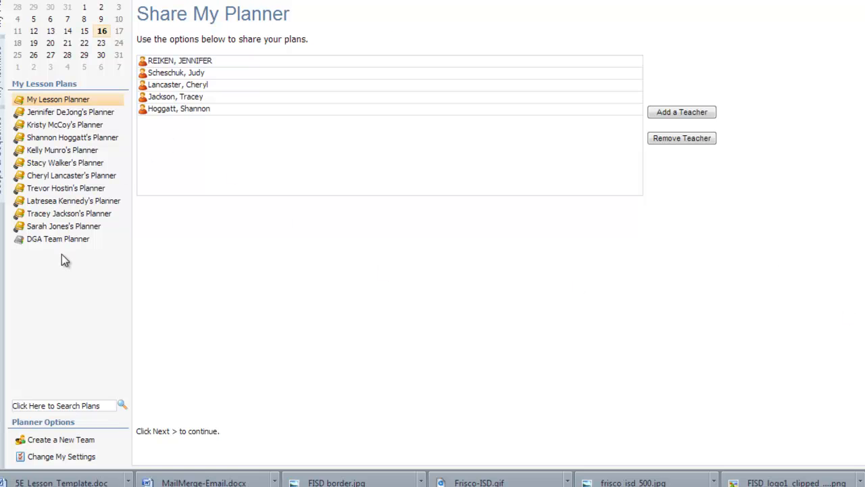
pyautogui.moveTo(65, 270)
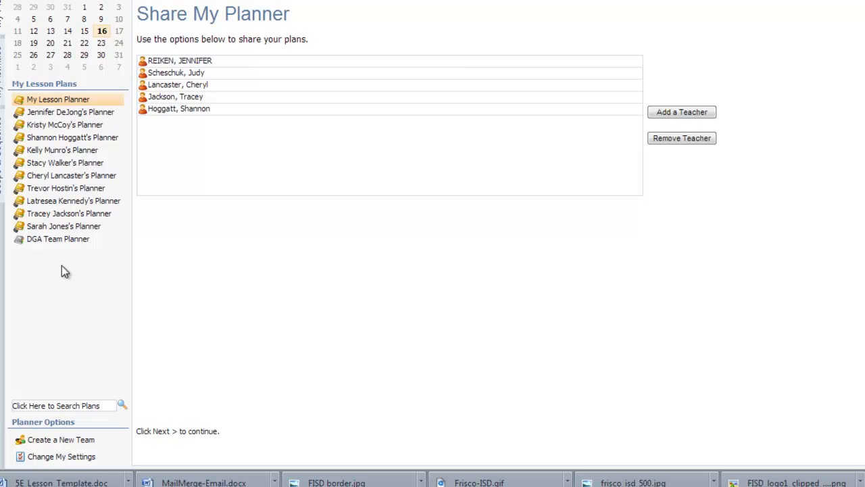
pyautogui.moveTo(233, 76)
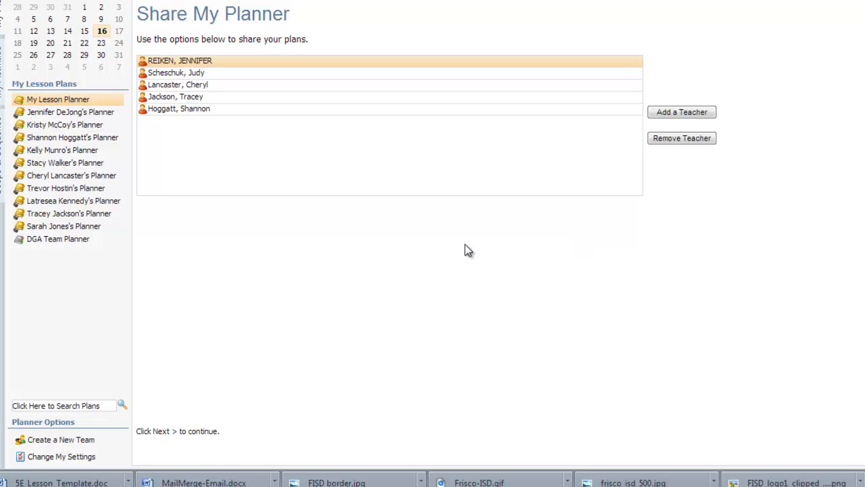
pyautogui.moveTo(465, 250)
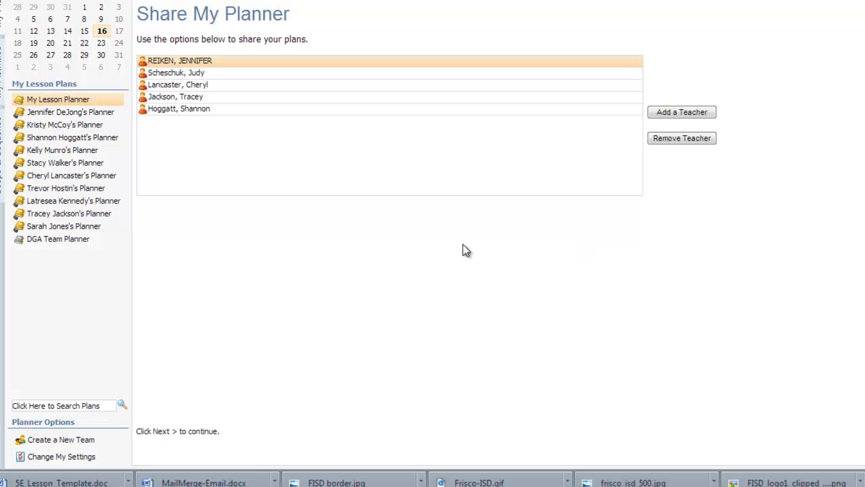
pyautogui.moveTo(754, 365)
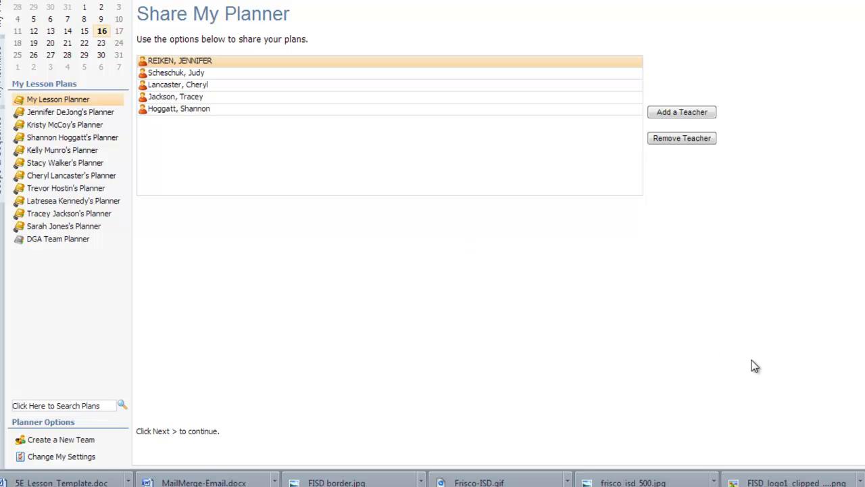